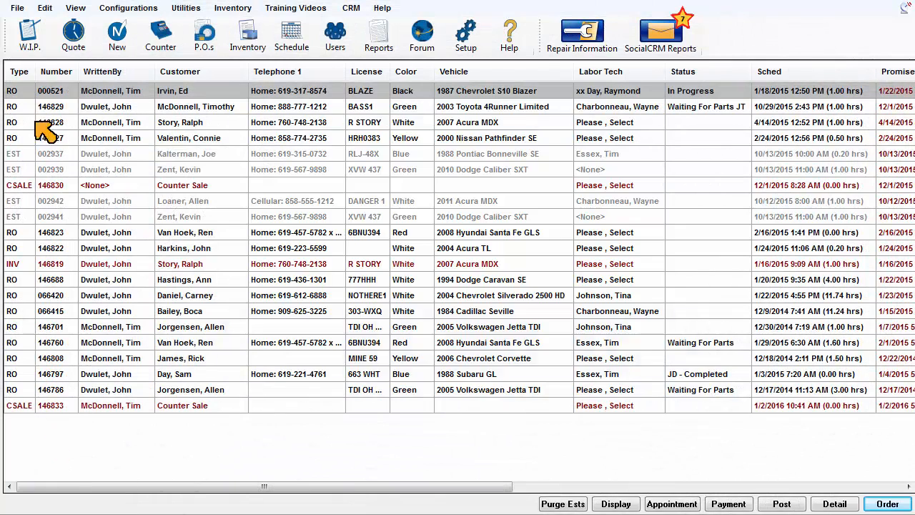
Start a new quote with A/C Recharge & Leak Test labor at $90 plus a $30 Freon part.
{"action": "left_click", "coordinate": [73, 36]}
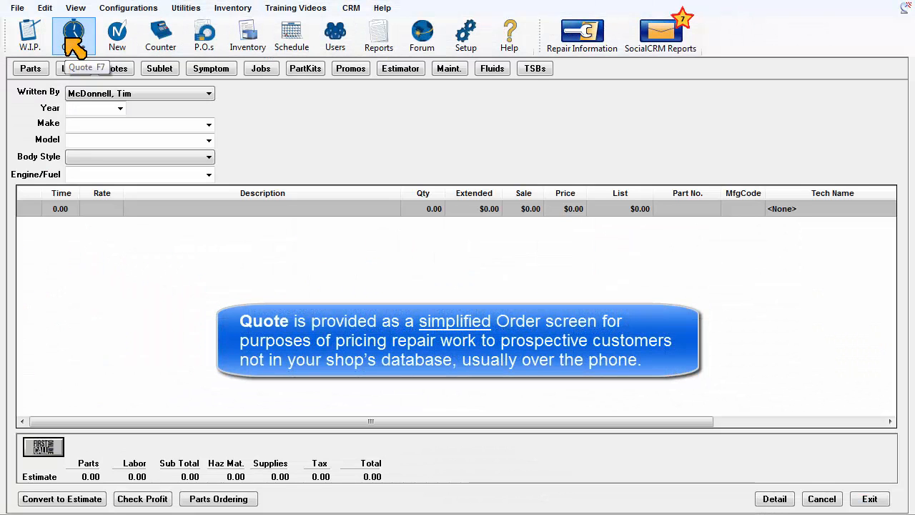
{"action": "left_click", "coordinate": [73, 34]}
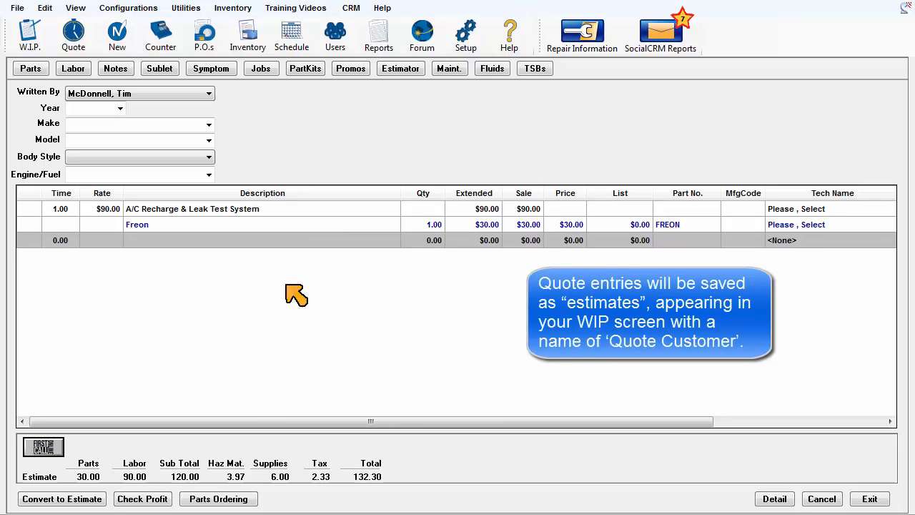
{"action": "mouse_move", "coordinate": [323, 318]}
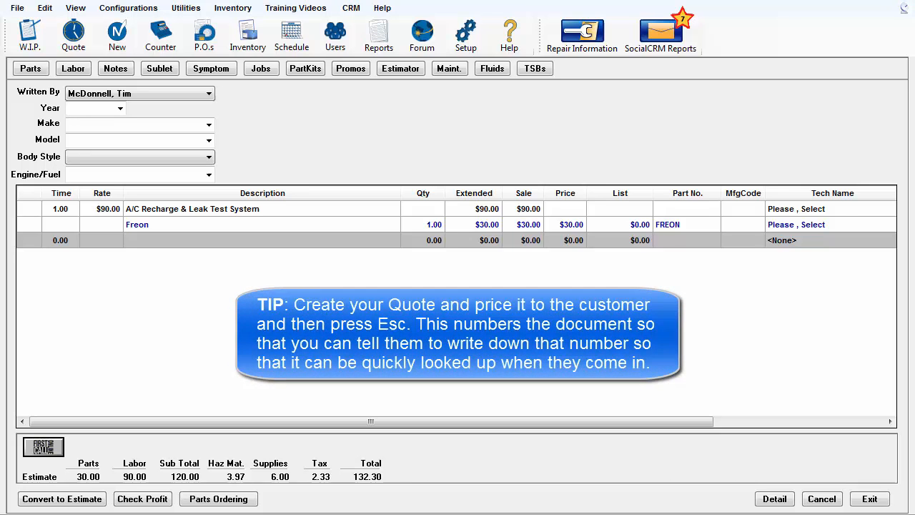
{"action": "mouse_move", "coordinate": [69, 68]}
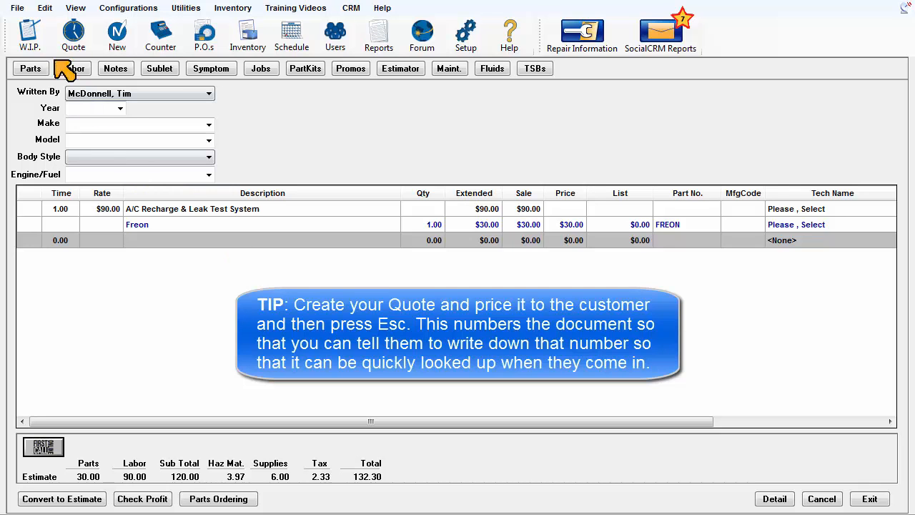